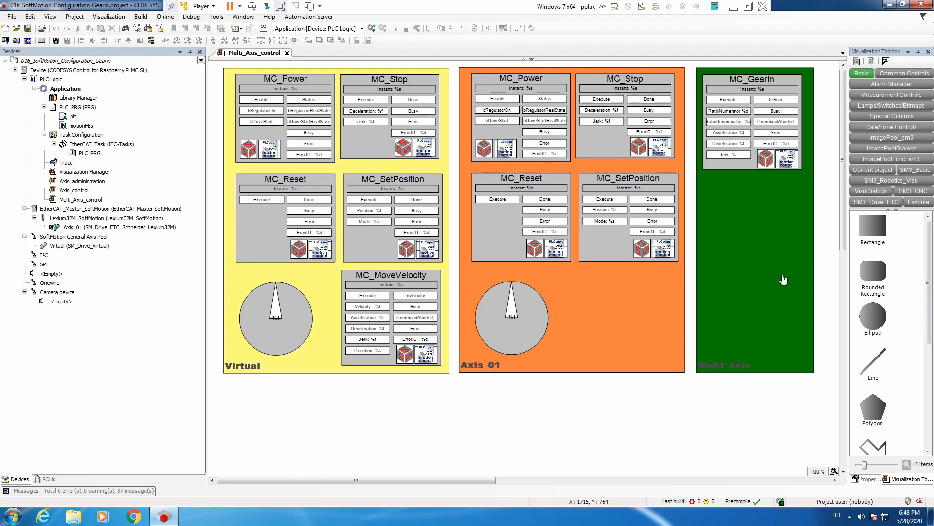
mouse_move(773, 194)
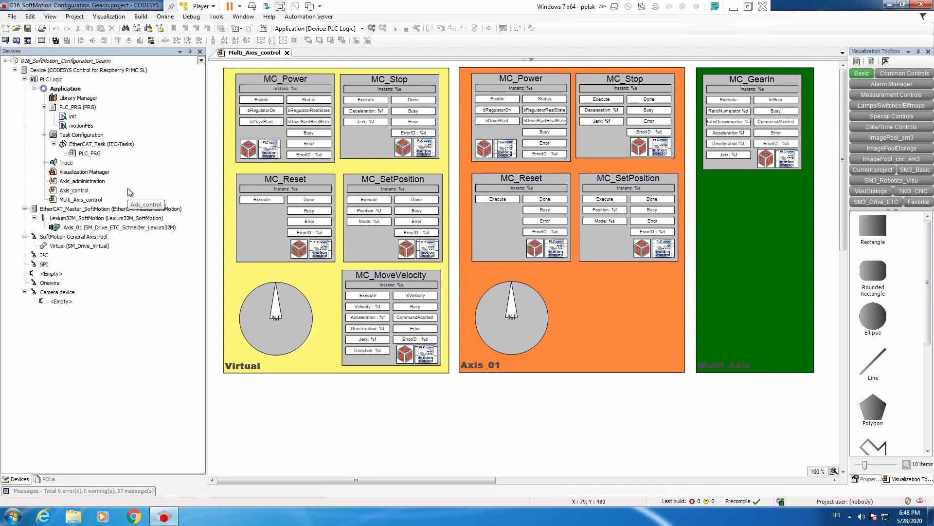
Declare MC_GearOut_1 : MC_GearOut in PLC_PRG's Multi Axis FBs using Input Assistant text search.
left_click(77, 107)
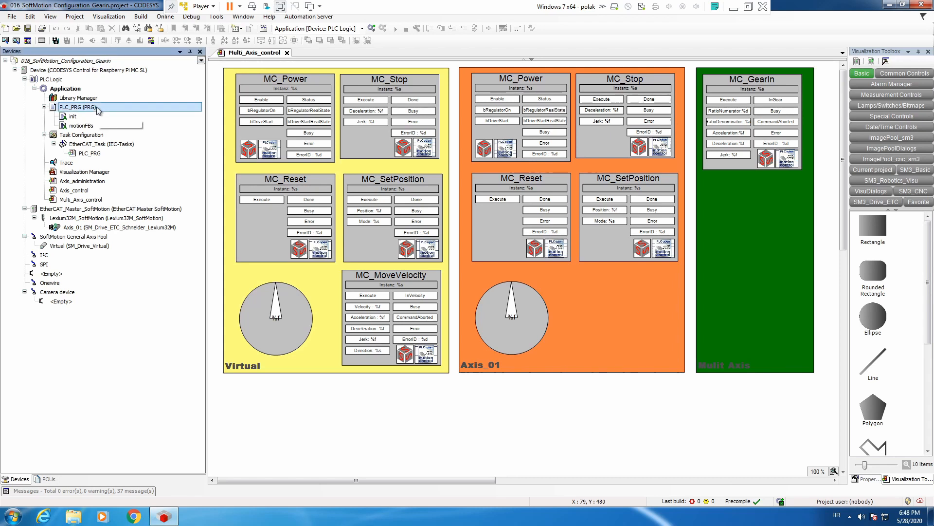
double_click(77, 107)
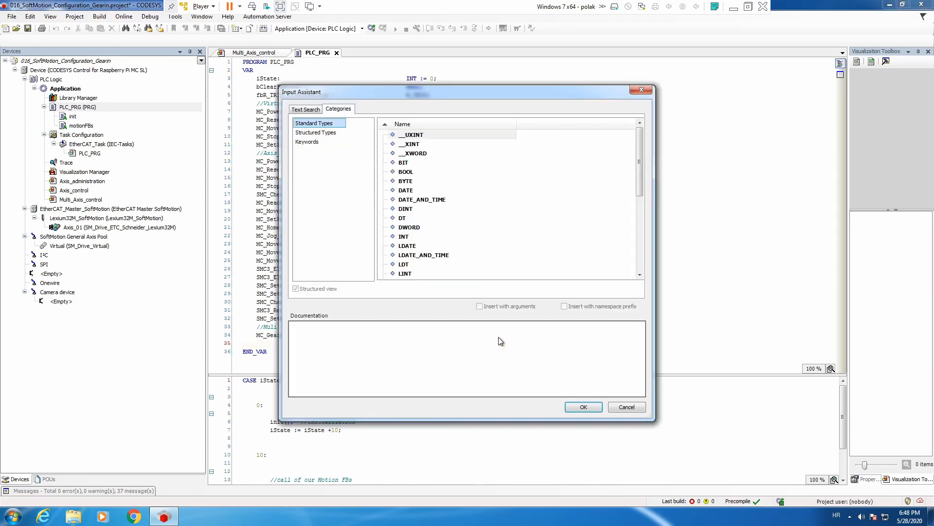
left_click(305, 109)
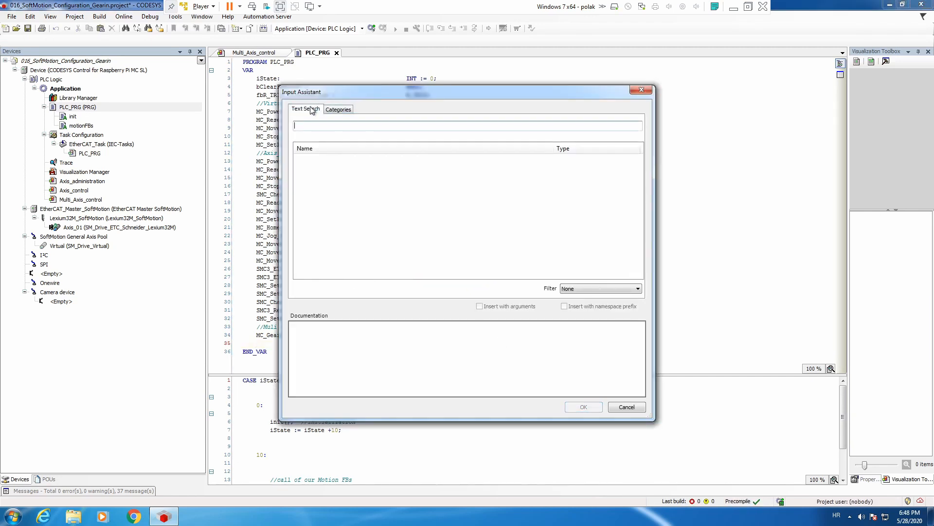
type("mc_")
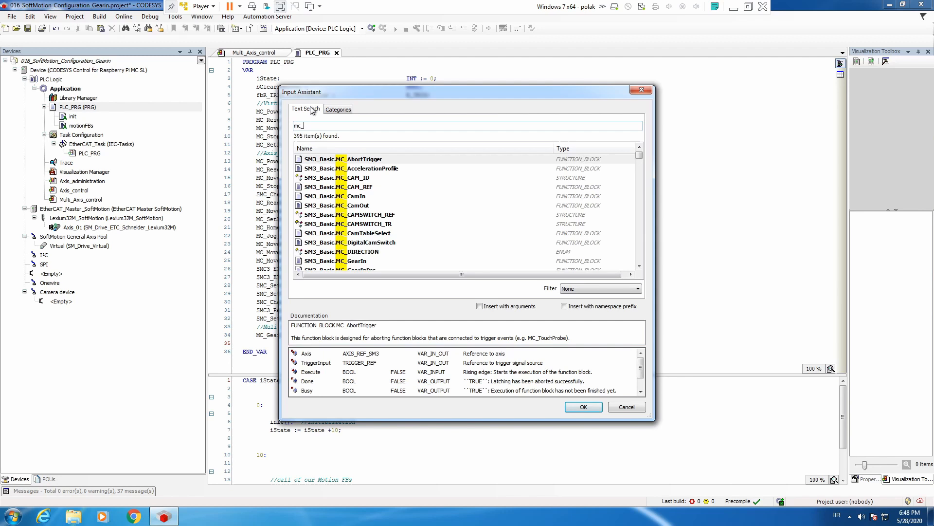
type("gearo")
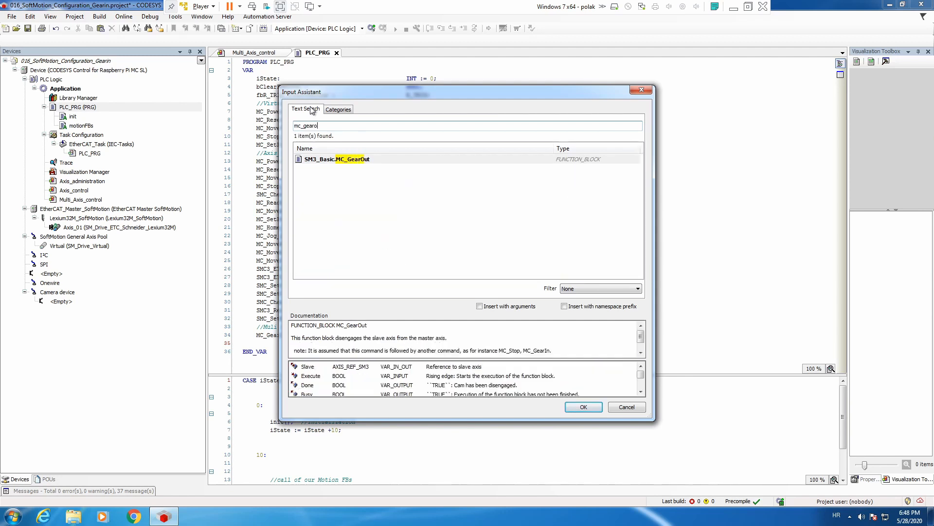
left_click(582, 406)
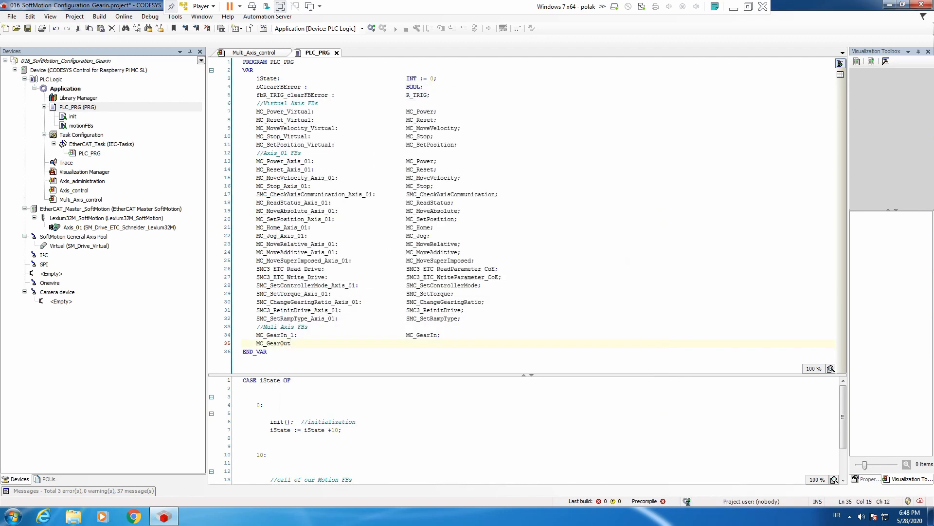
type("_1")
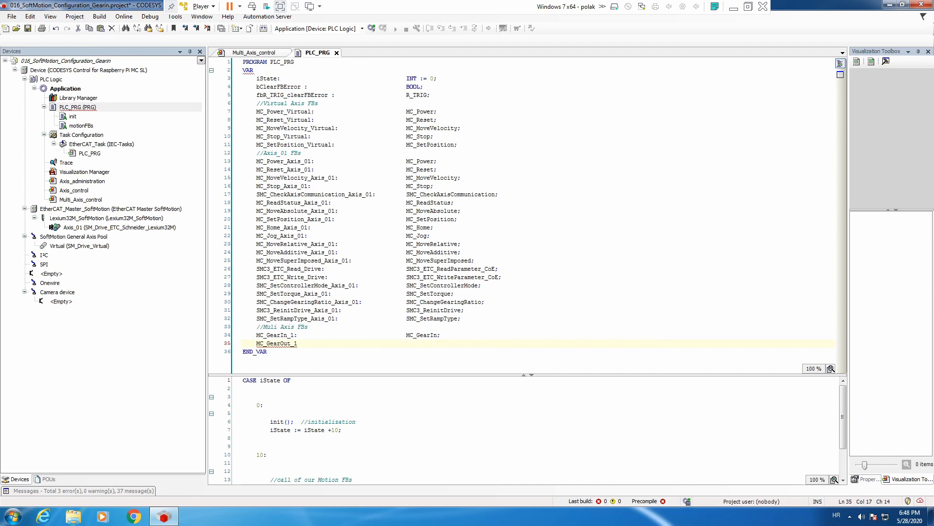
type(":")
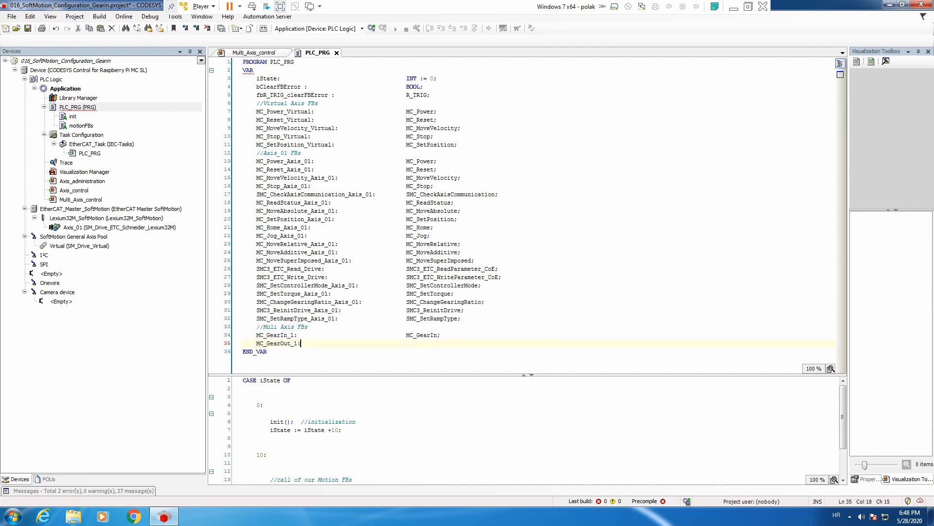
double_click(276, 342)
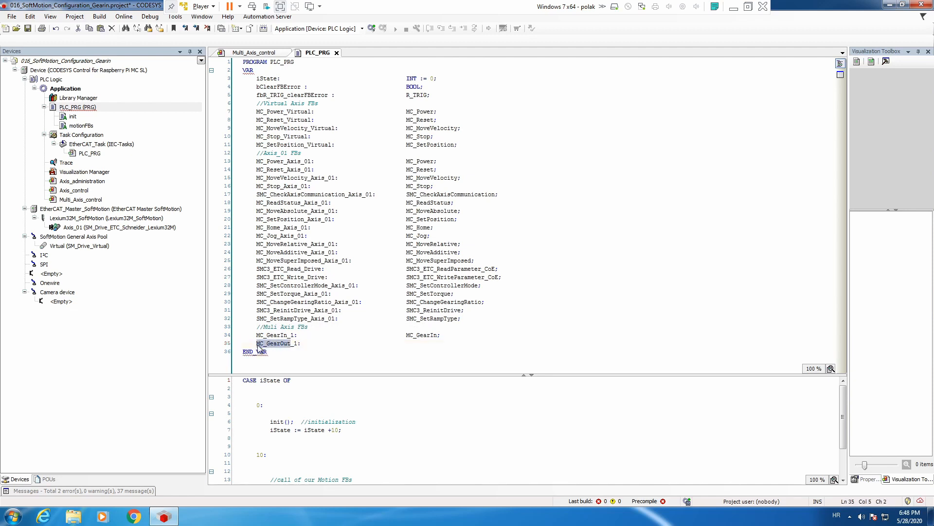
left_click(351, 343)
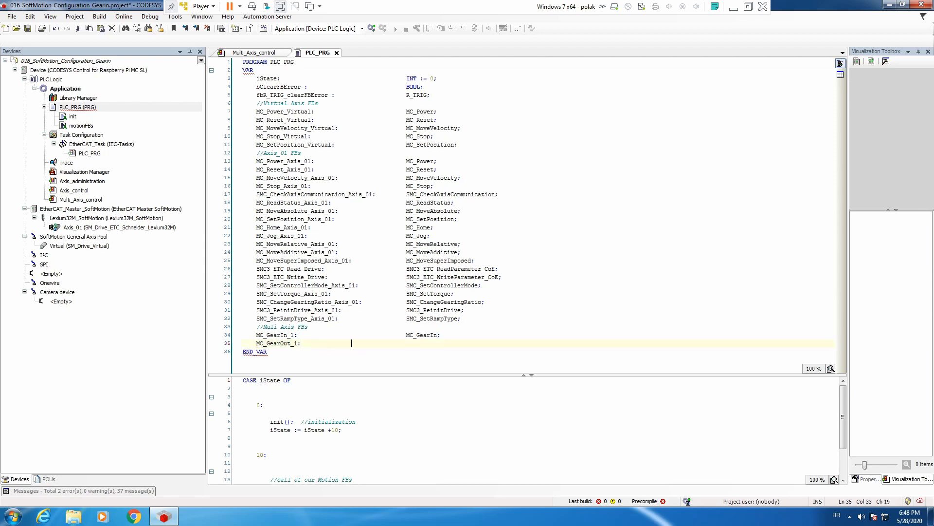
type("MC_GearOut;")
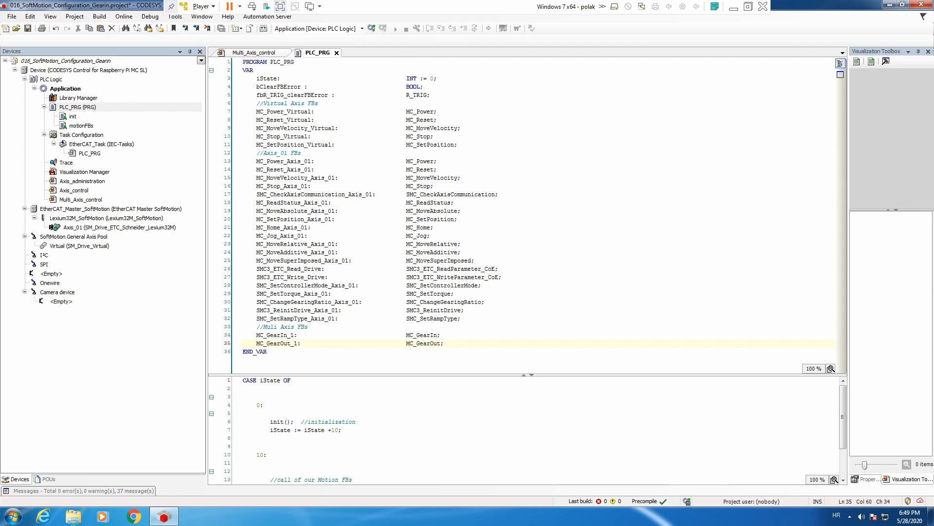
Open the motionFBs action under PLC_PRG and scroll through its function block calls.
double_click(81, 126)
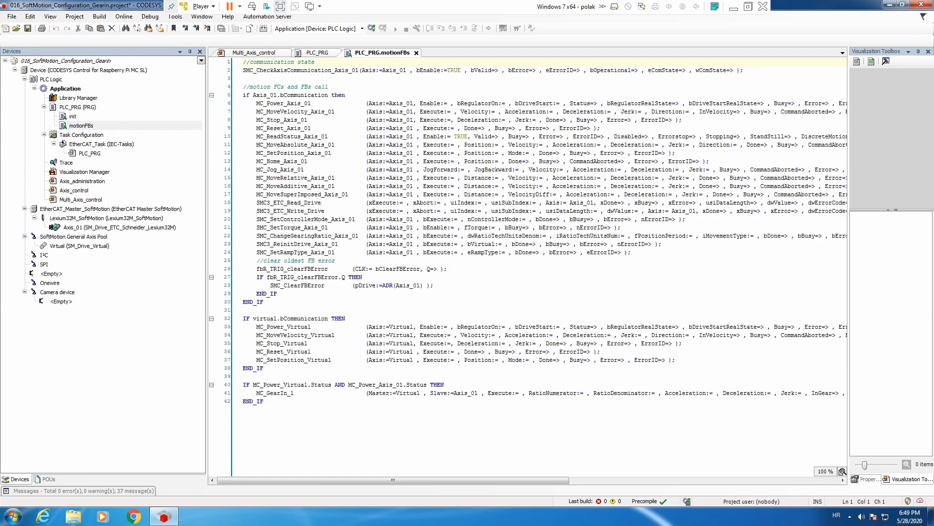
scroll("right", 3)
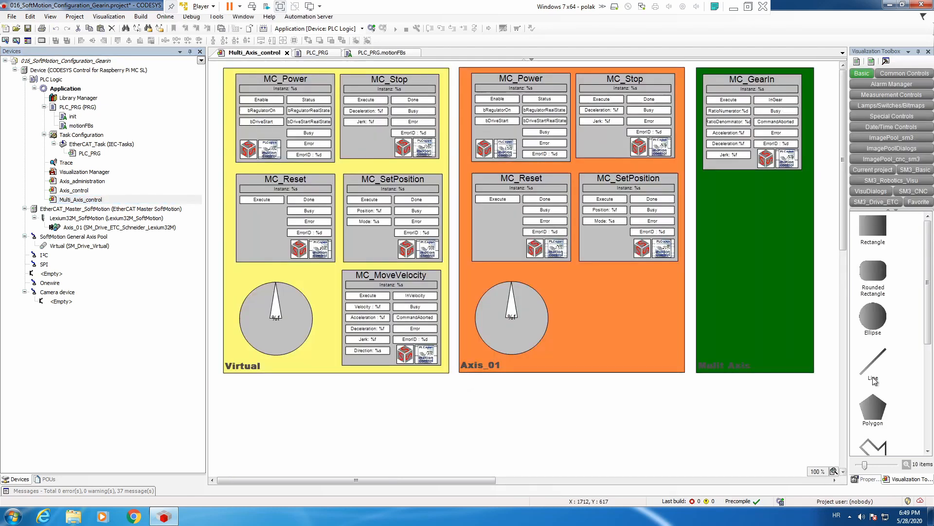
Add a frame with the MC_GearOut visualization, referencing PLC_PRG.MC_GearOut_1.
scroll("down", 3)
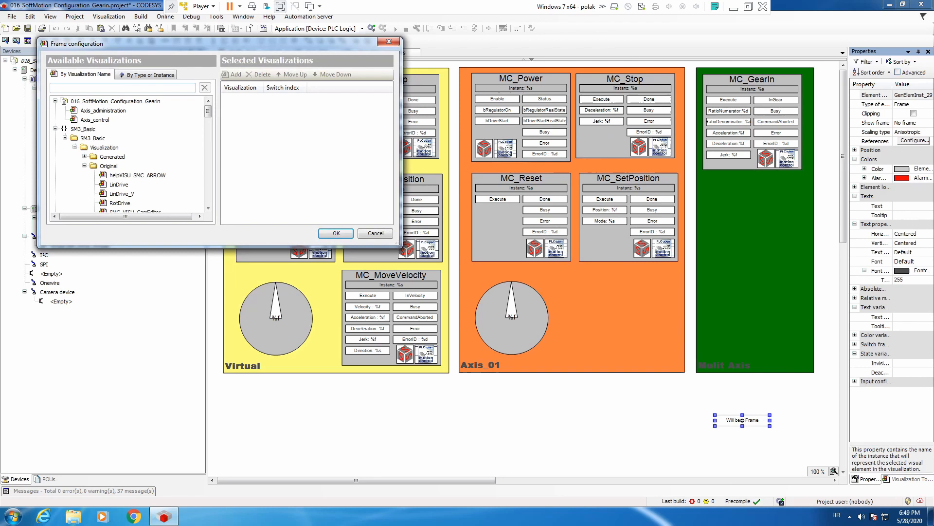
type("gearout")
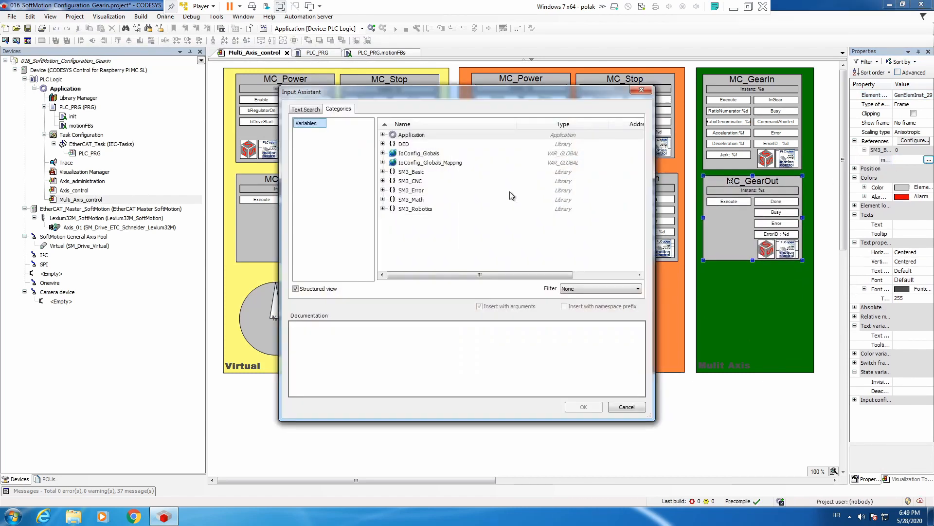
left_click(384, 135)
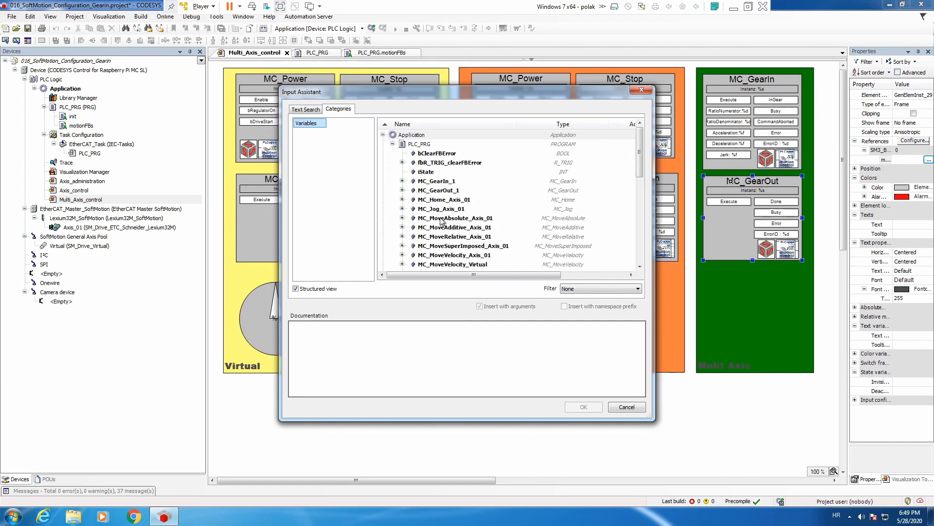
left_click(439, 189)
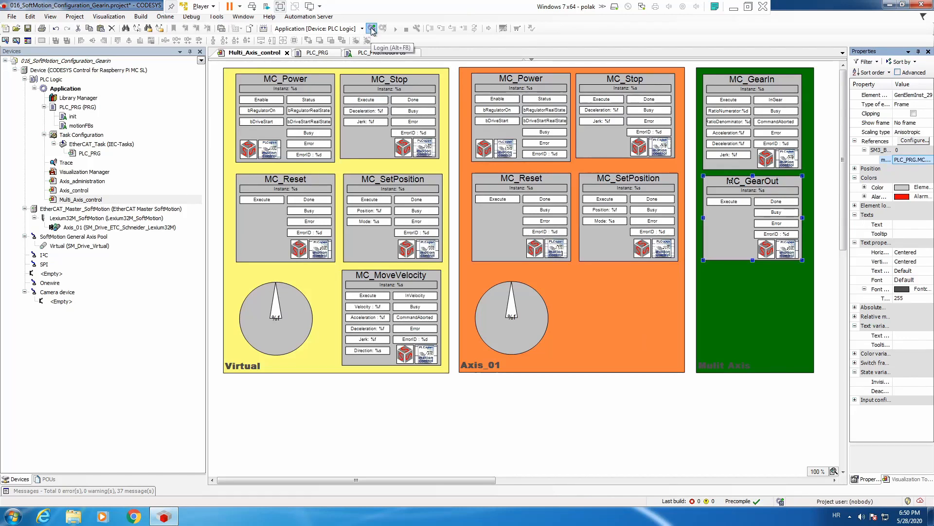
Log in with download of changes and start the application on the controller.
left_click(371, 28)
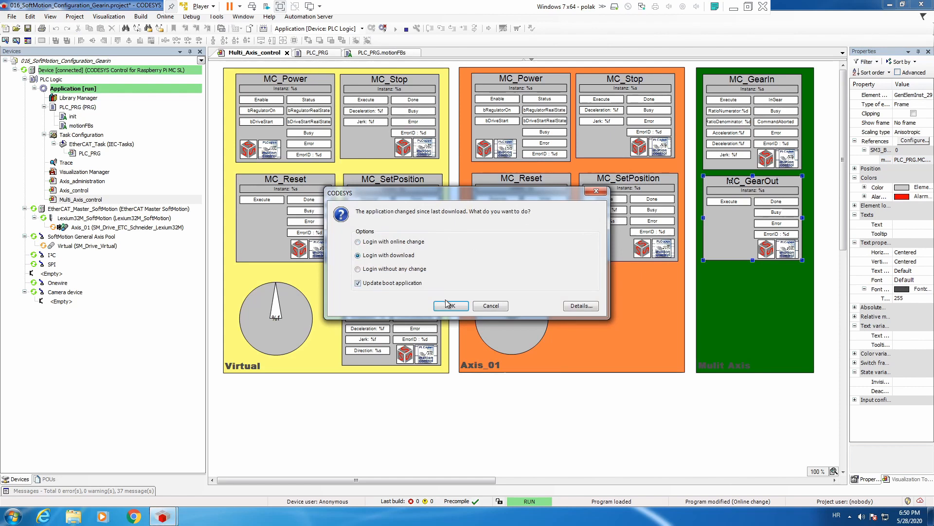
left_click(450, 305)
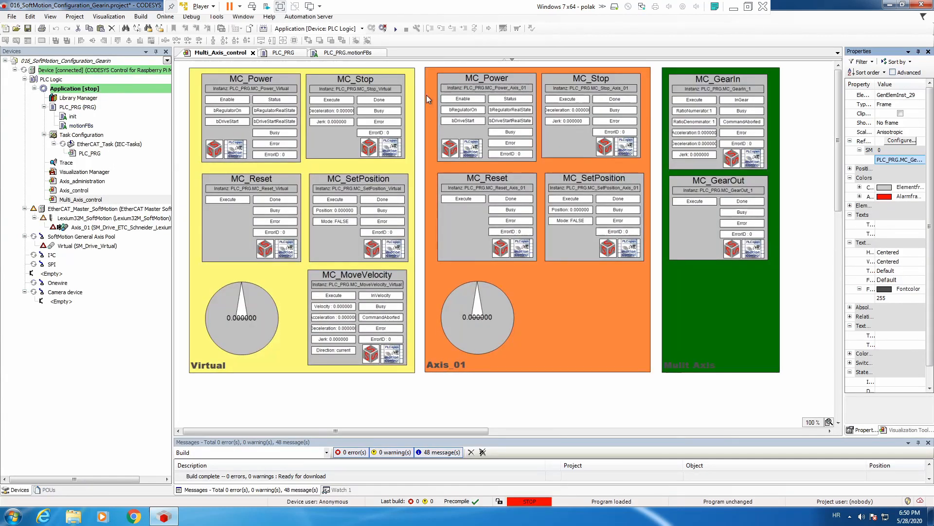
left_click(396, 29)
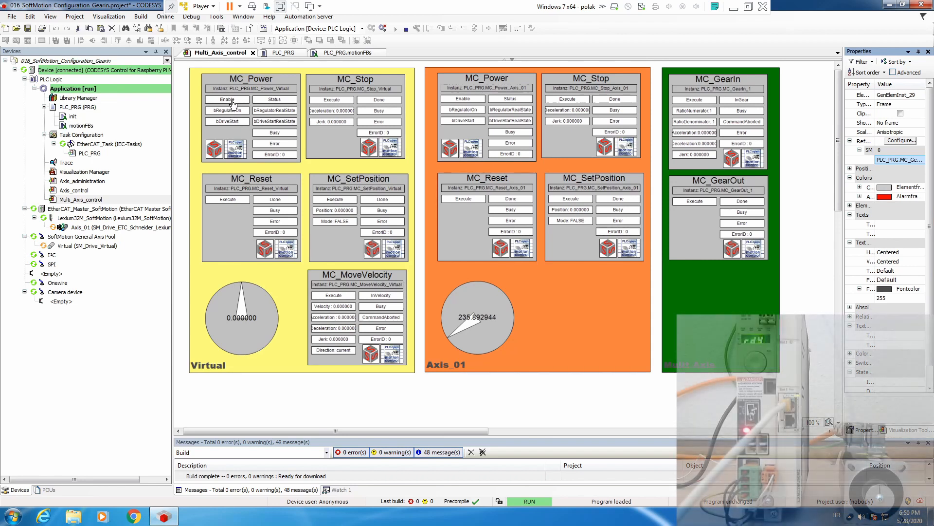
Enable MC_Power for the virtual axis and Axis_01, and zero Axis_01's position.
left_click(226, 98)
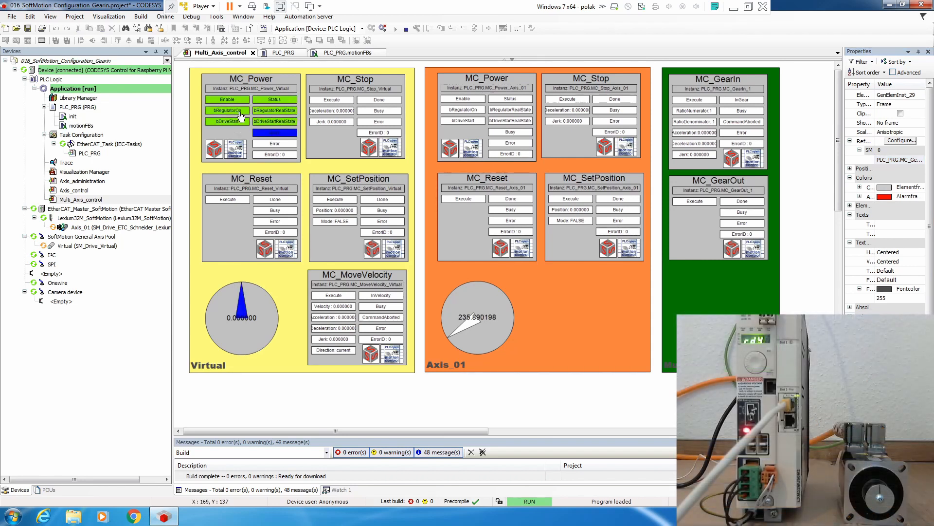
left_click(463, 120)
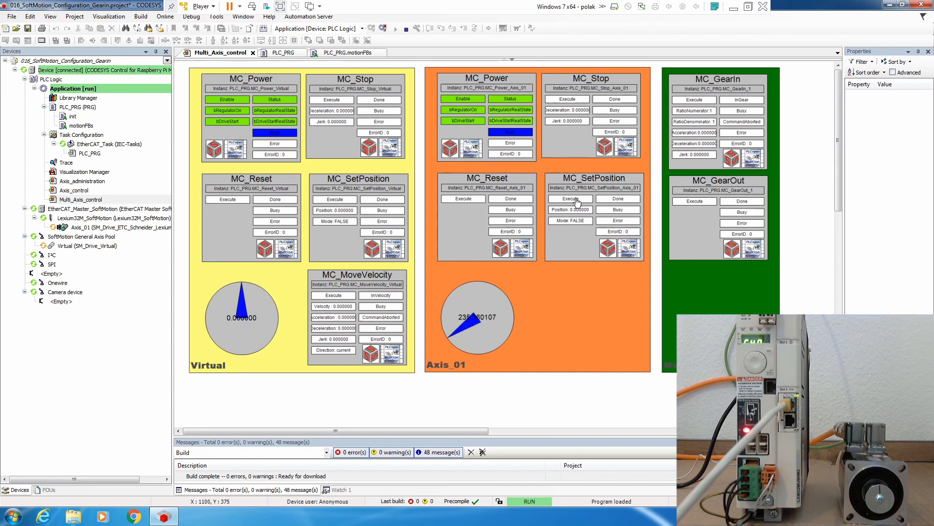
left_click(569, 199)
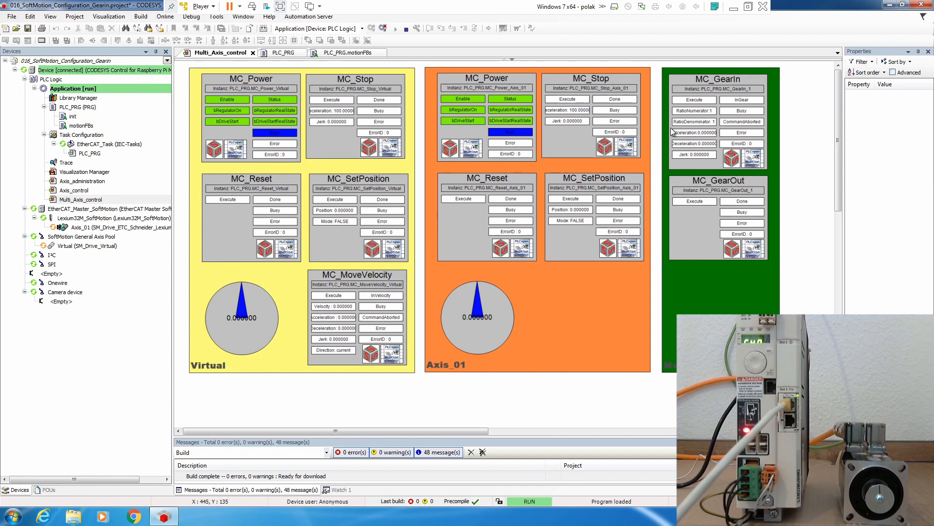
mouse_move(326, 308)
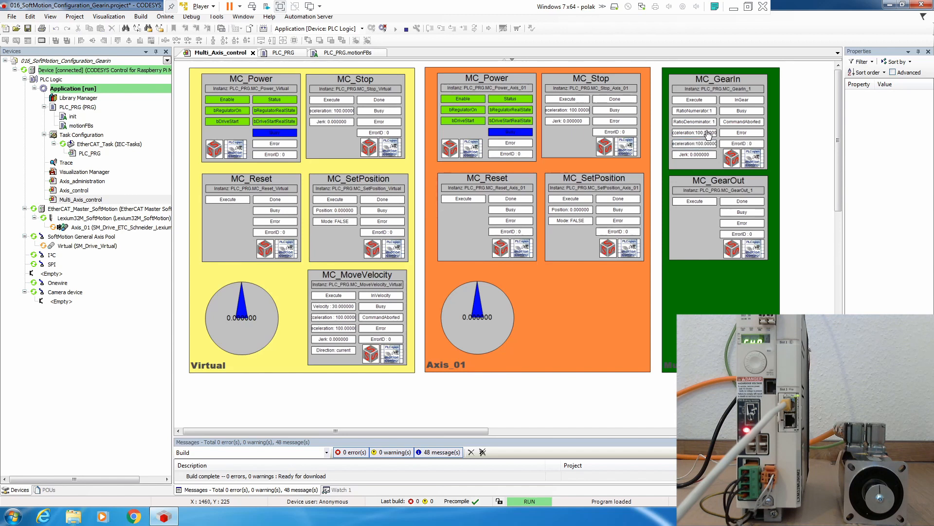
mouse_move(702, 101)
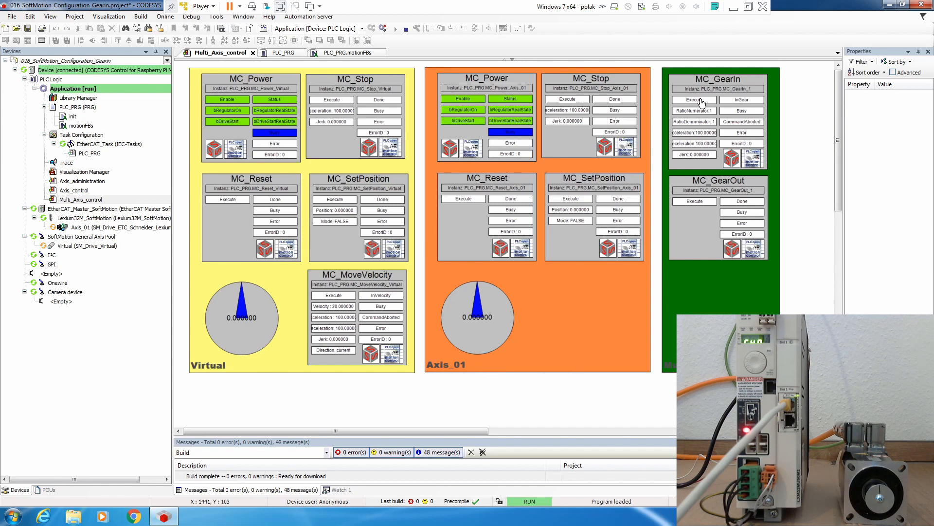
Execute MC_GearIn to couple Axis_01, then run the virtual axis with MC_MoveVelocity.
left_click(693, 99)
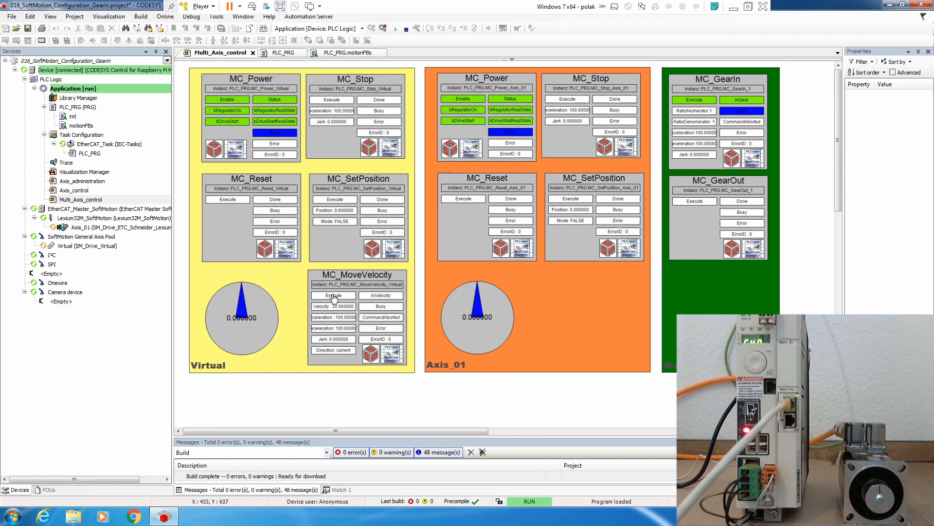
left_click(333, 295)
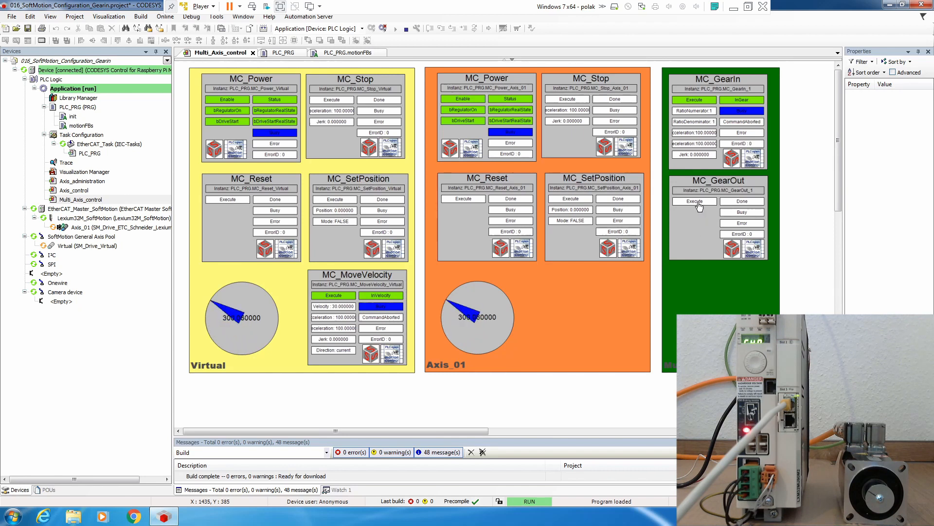
Trigger MC_GearOut to decouple Axis_01, toggle MC_GearIn, then stop Axis_01 with MC_Stop.
left_click(694, 201)
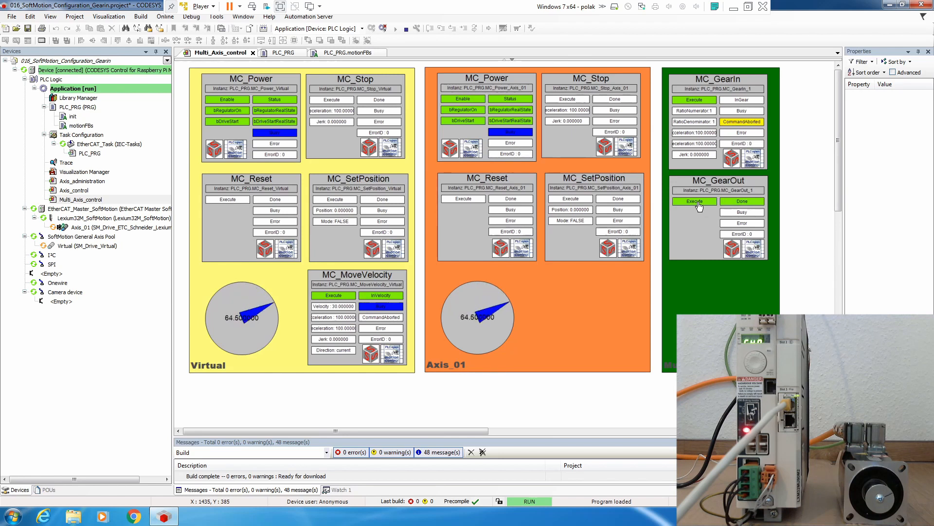
left_click(694, 201)
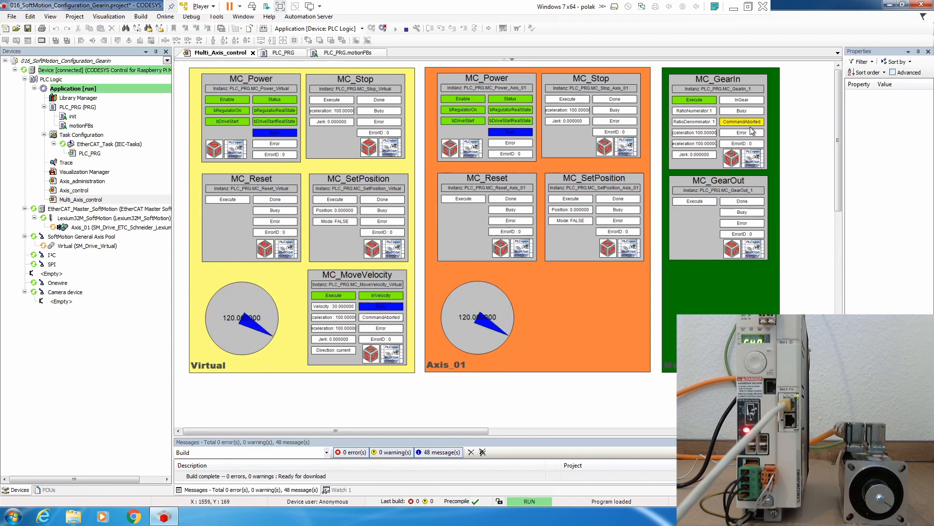
left_click(695, 100)
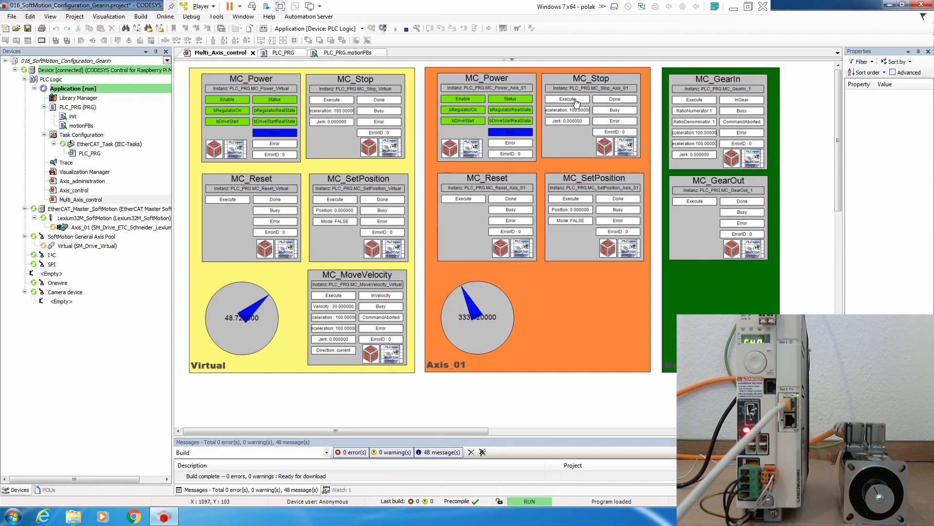
left_click(566, 99)
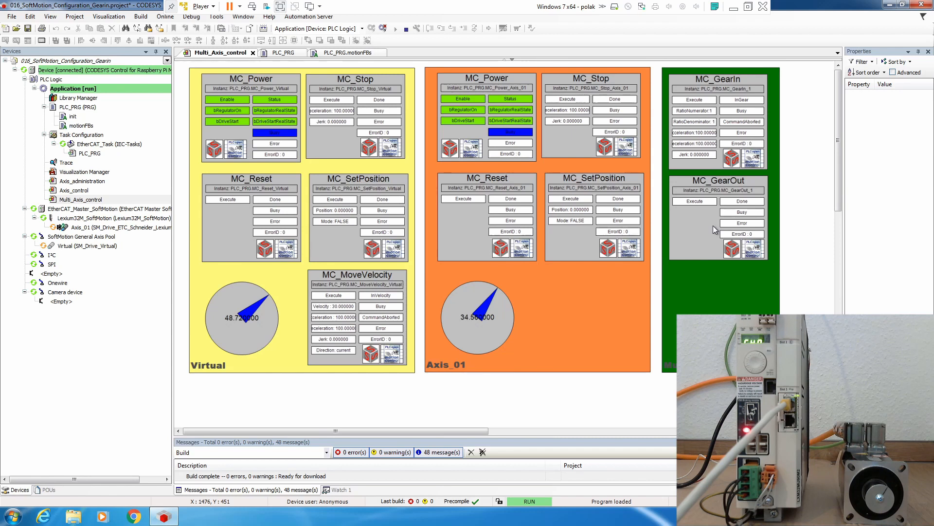
mouse_move(714, 227)
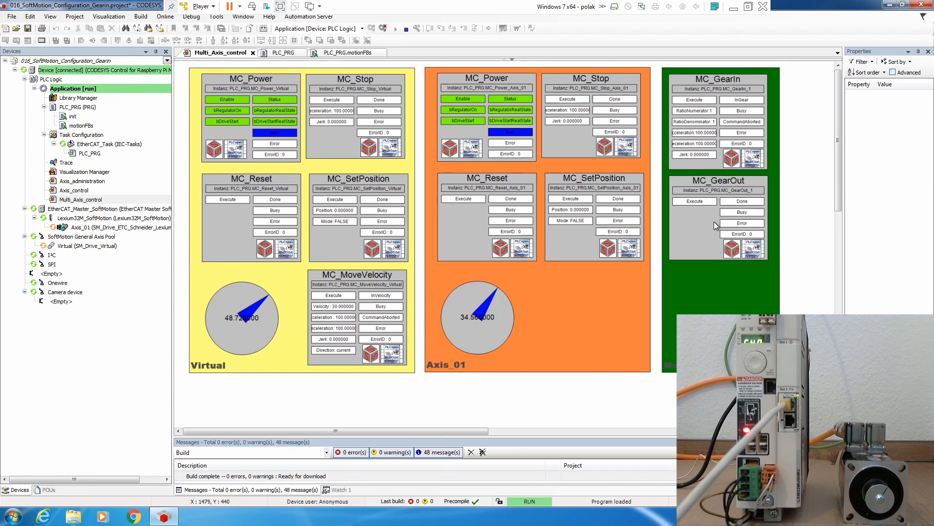
mouse_move(717, 108)
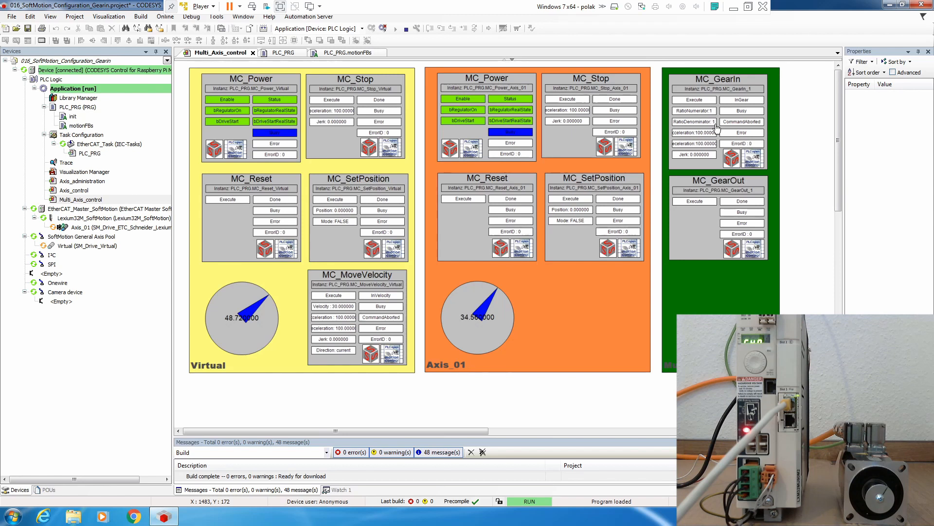
mouse_move(700, 104)
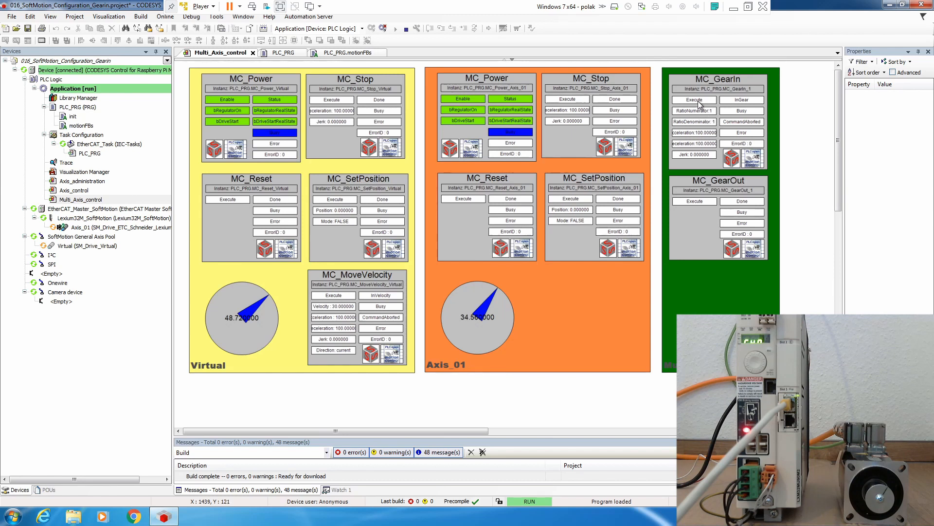
Execute MC_GearIn, restart the virtual axis MC_MoveVelocity, and execute MC_GearIn again to recouple.
left_click(693, 99)
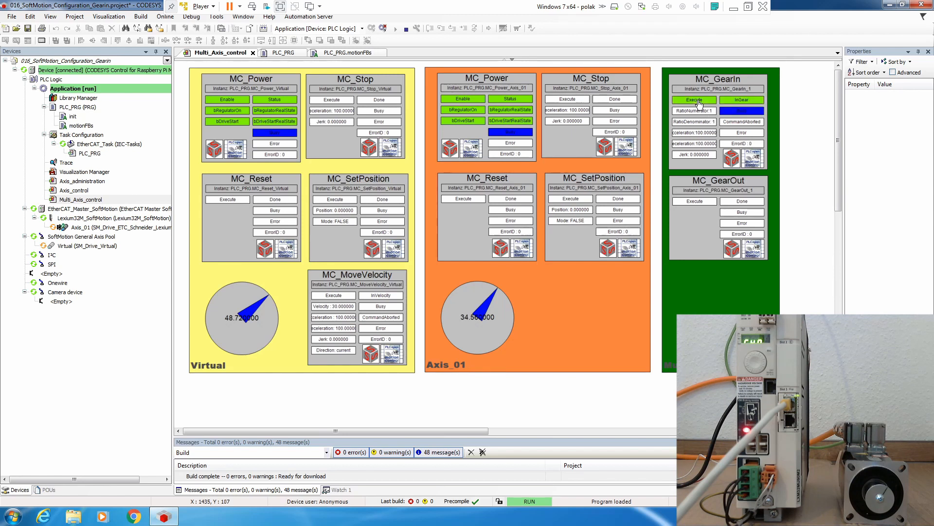
left_click(332, 295)
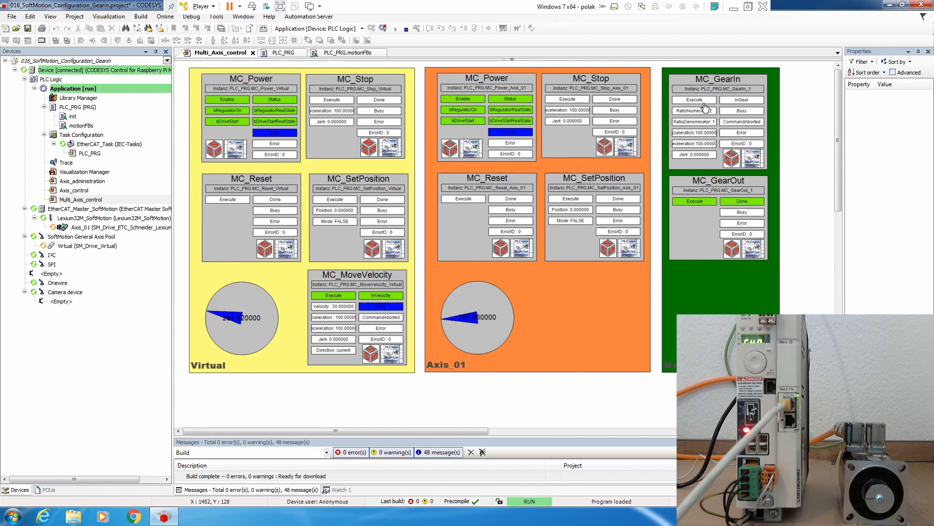
left_click(693, 99)
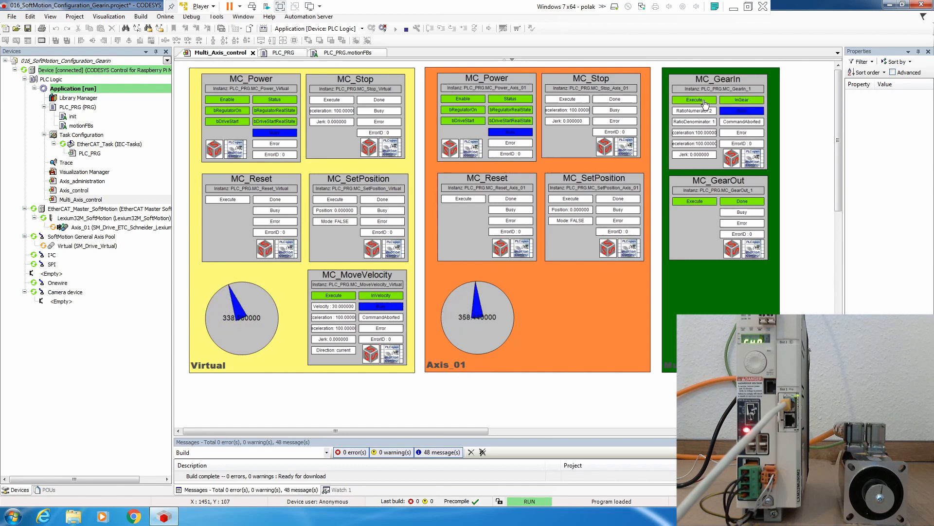